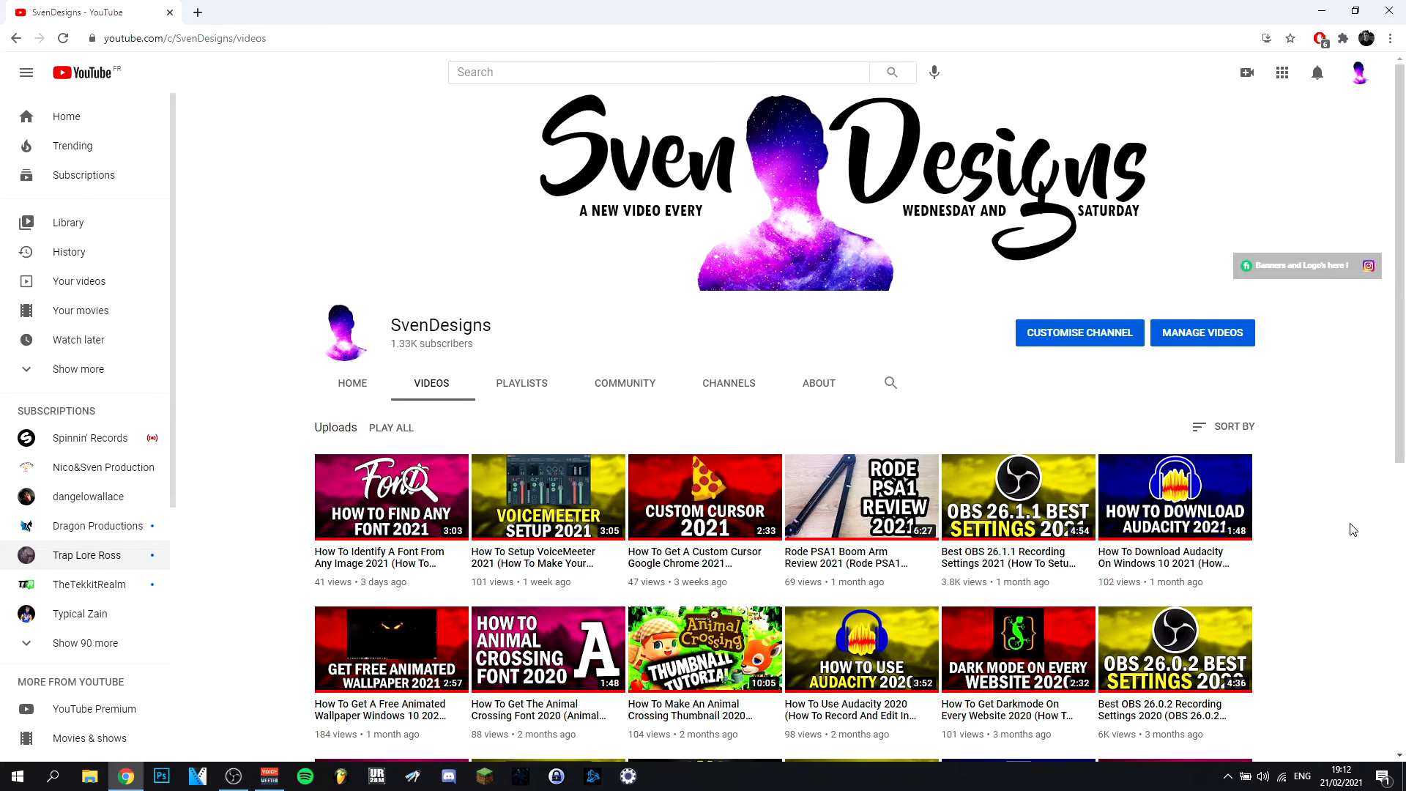
{"action": "mouse_move", "coordinate": [1299, 462]}
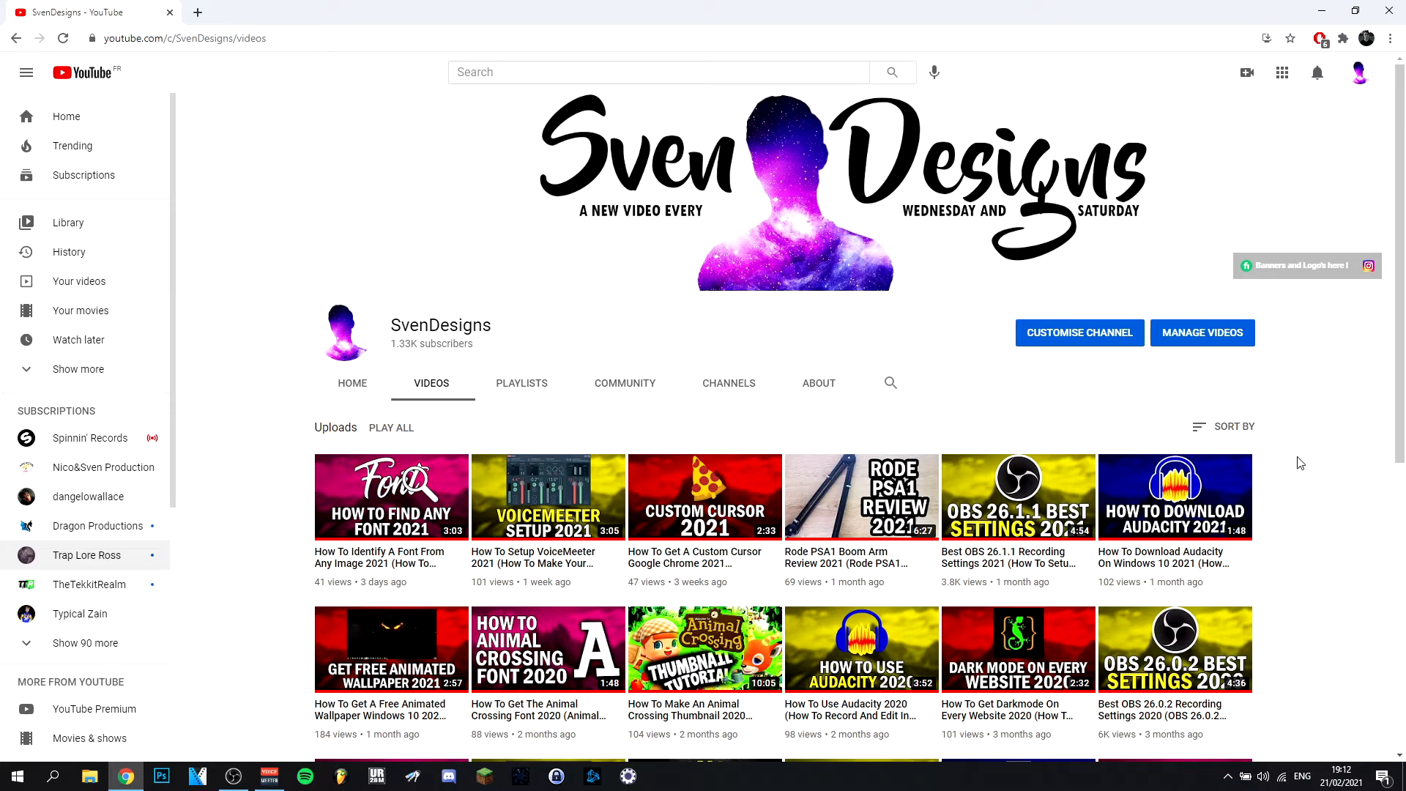
Reach the Appearance theme choices from the profile avatar's account menu
{"action": "left_click", "coordinate": [1359, 74]}
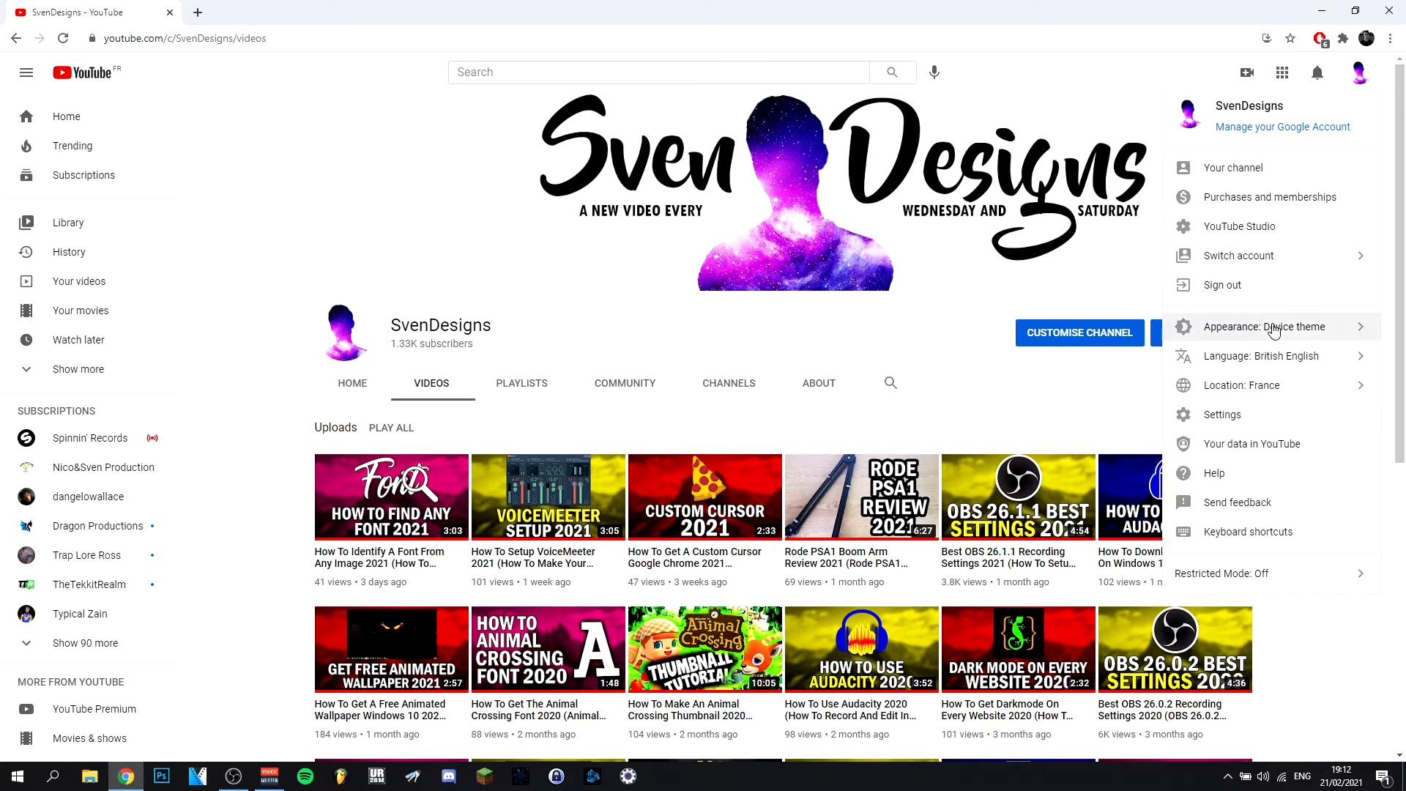
{"action": "left_click", "coordinate": [1266, 326]}
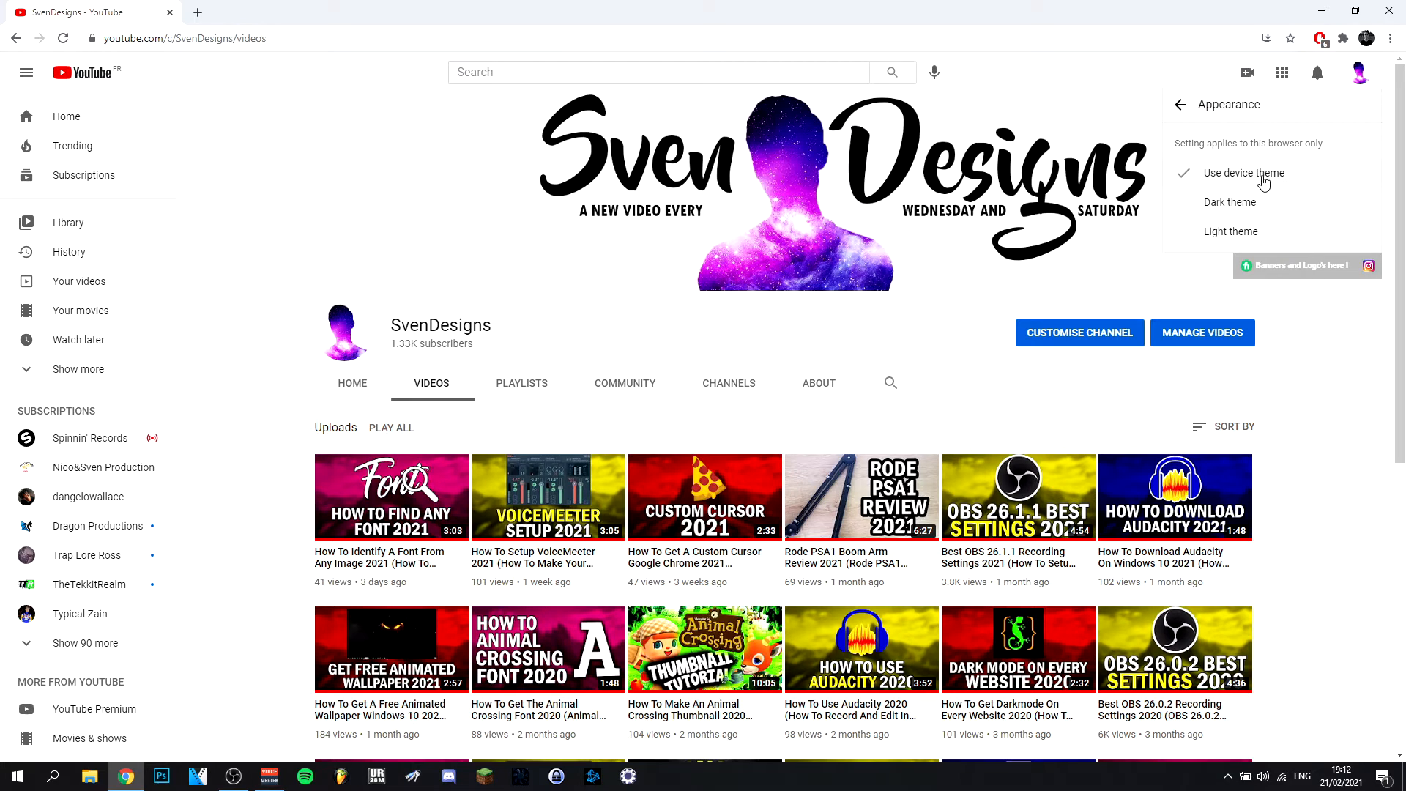
{"action": "mouse_move", "coordinate": [1017, 281]}
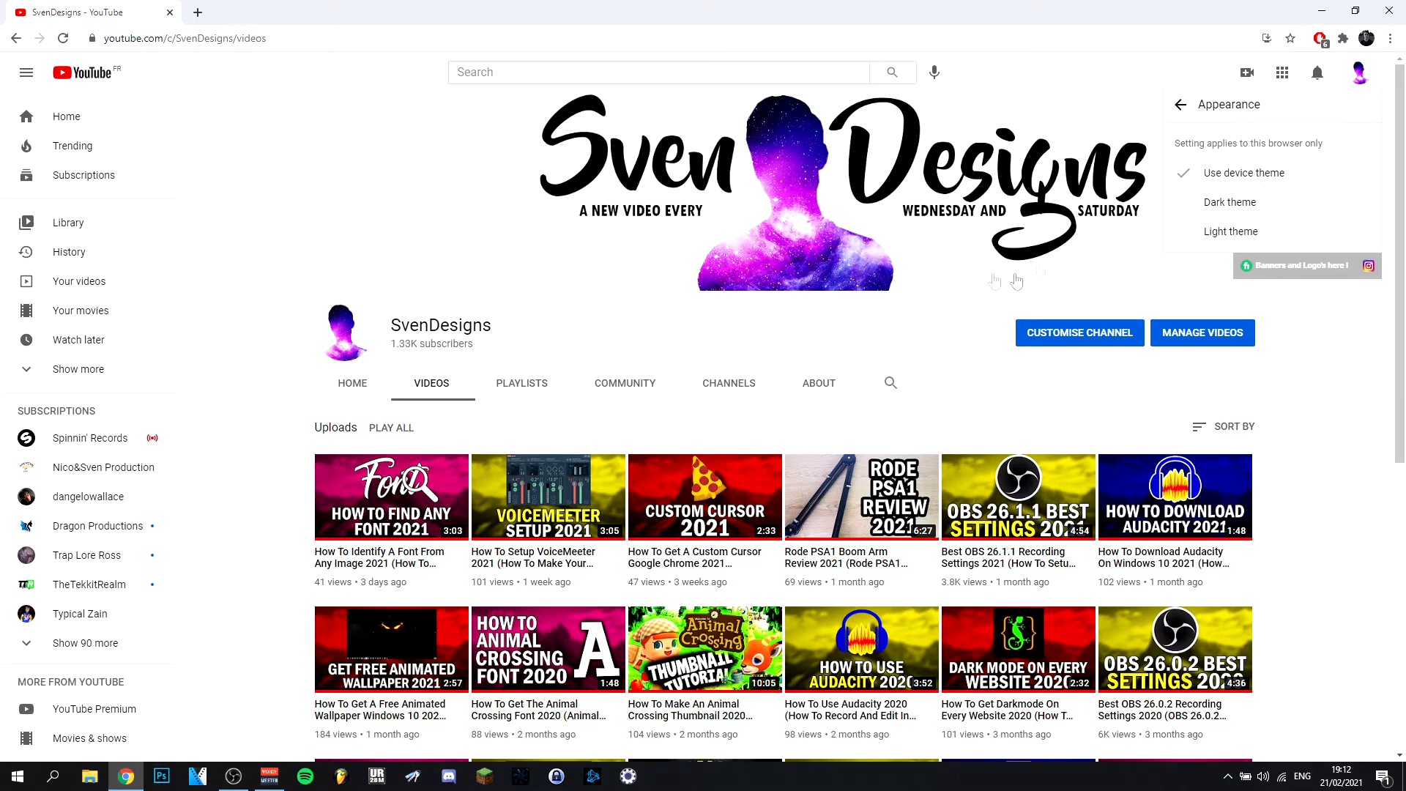
{"action": "mouse_move", "coordinate": [1244, 214]}
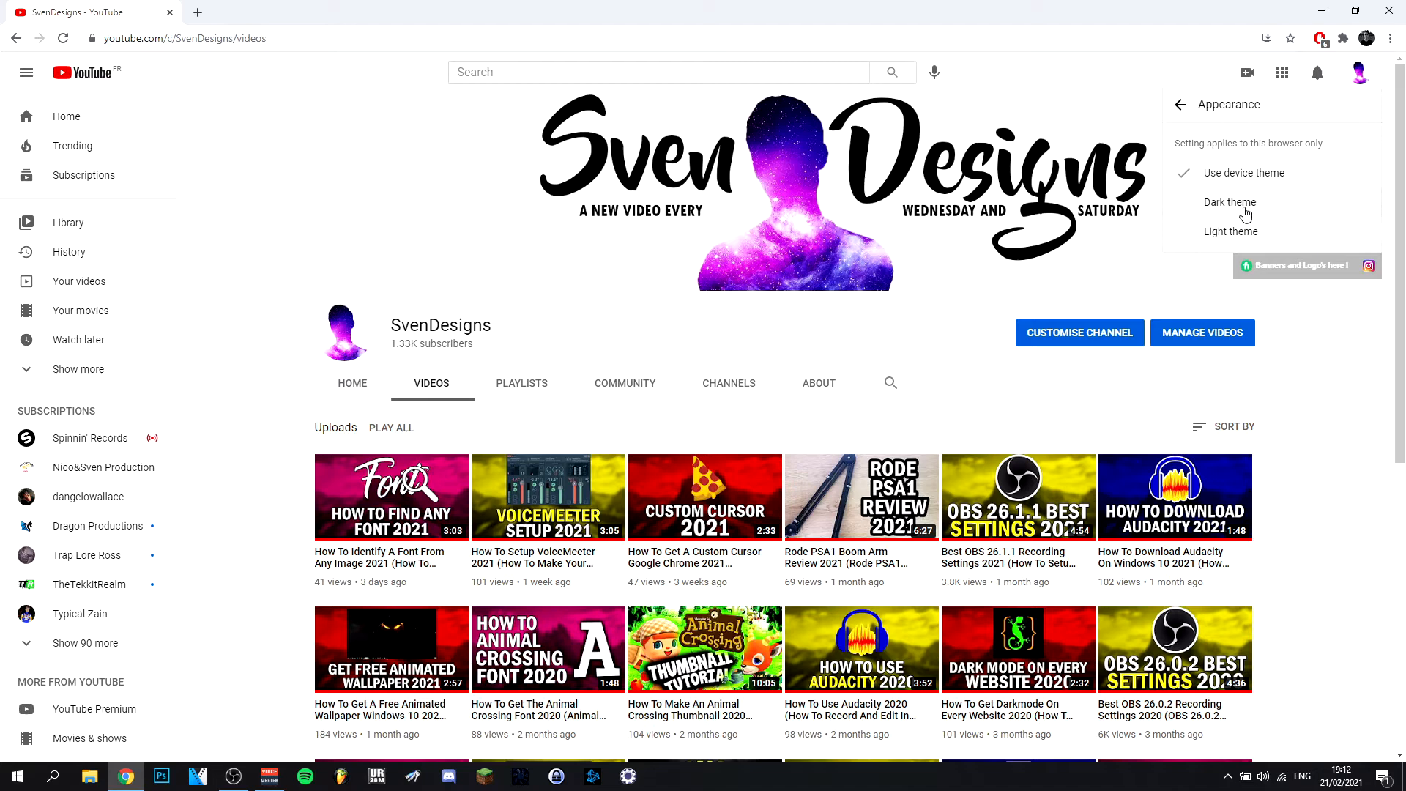
Choose Dark theme and reopen the appearance choices to confirm it reads Dark
{"action": "left_click", "coordinate": [1230, 202]}
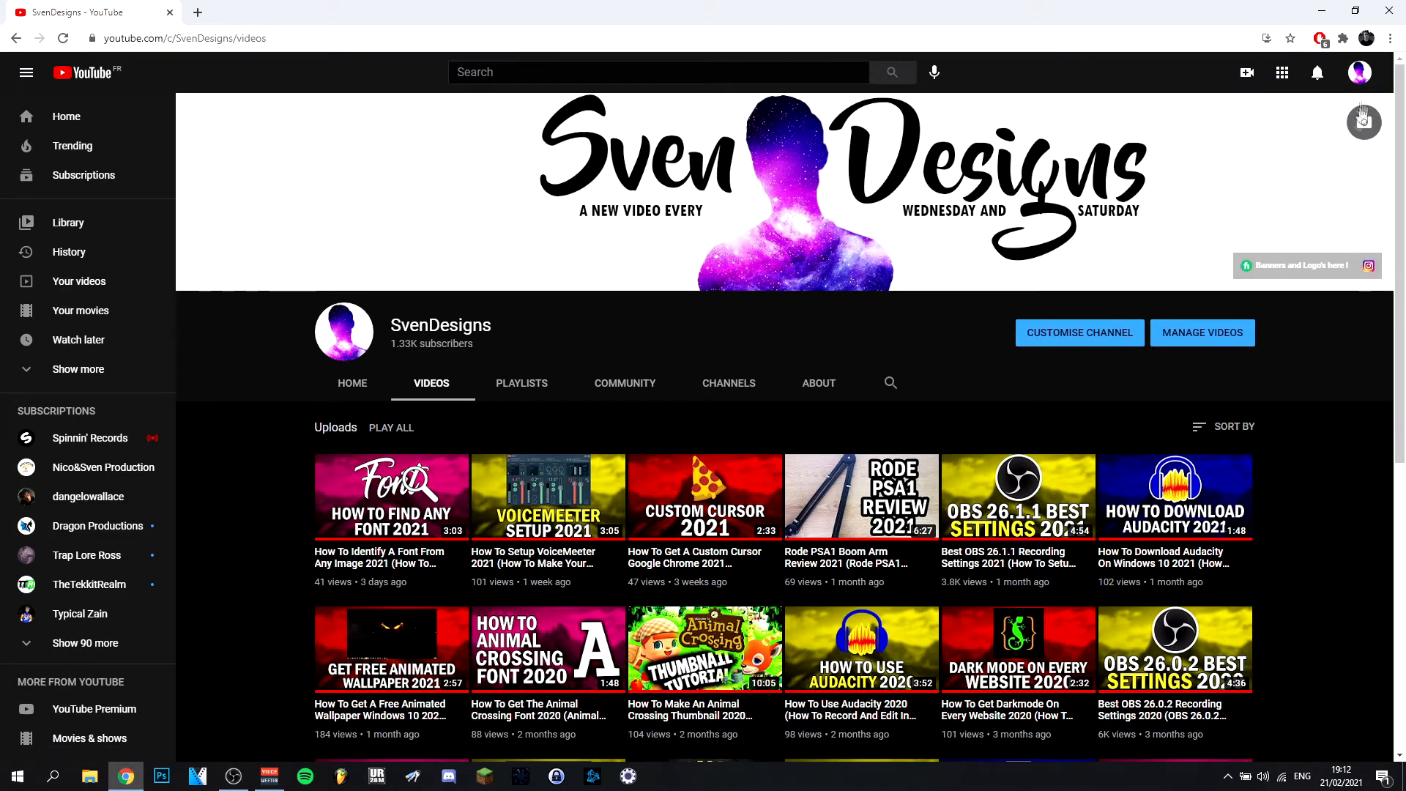
{"action": "left_click", "coordinate": [1359, 71]}
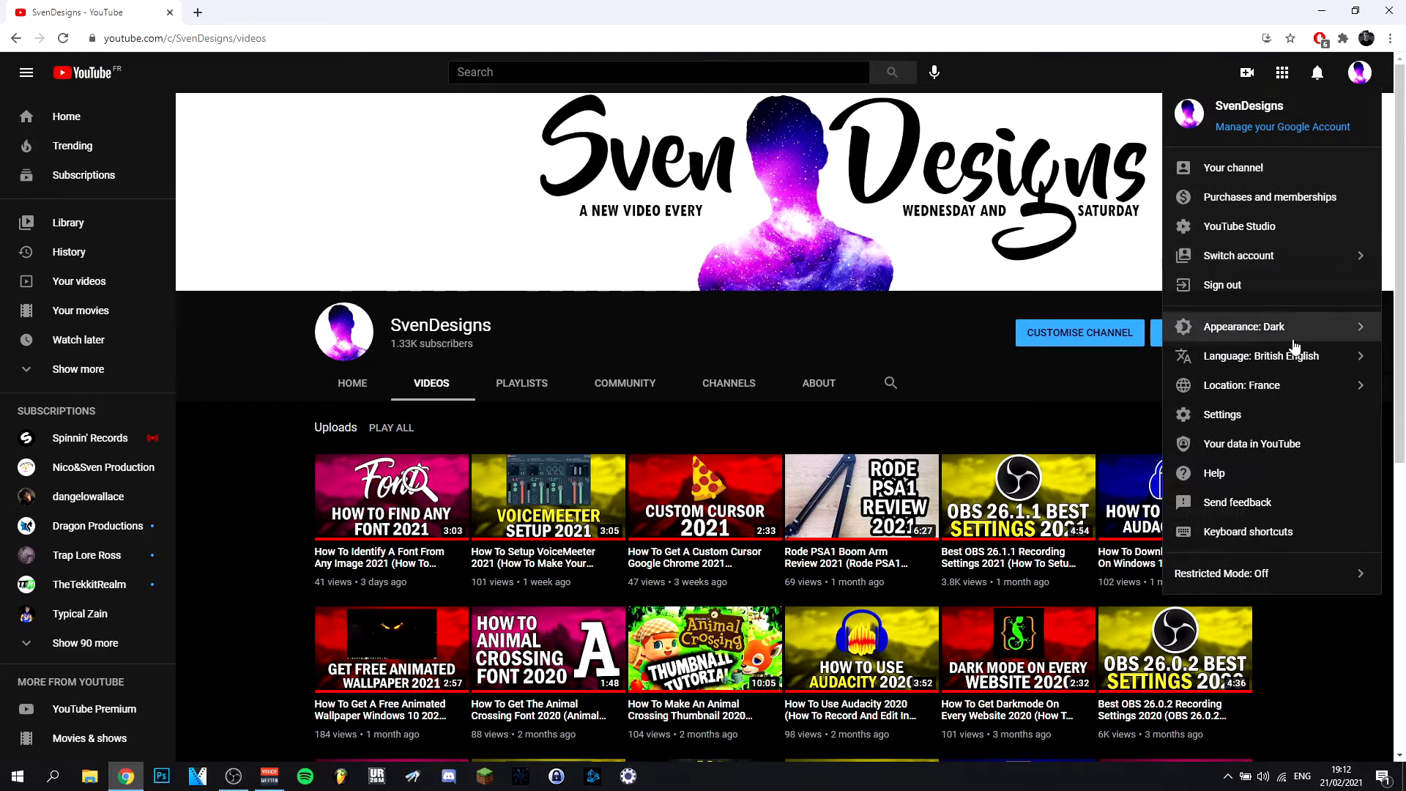
{"action": "left_click", "coordinate": [1243, 327]}
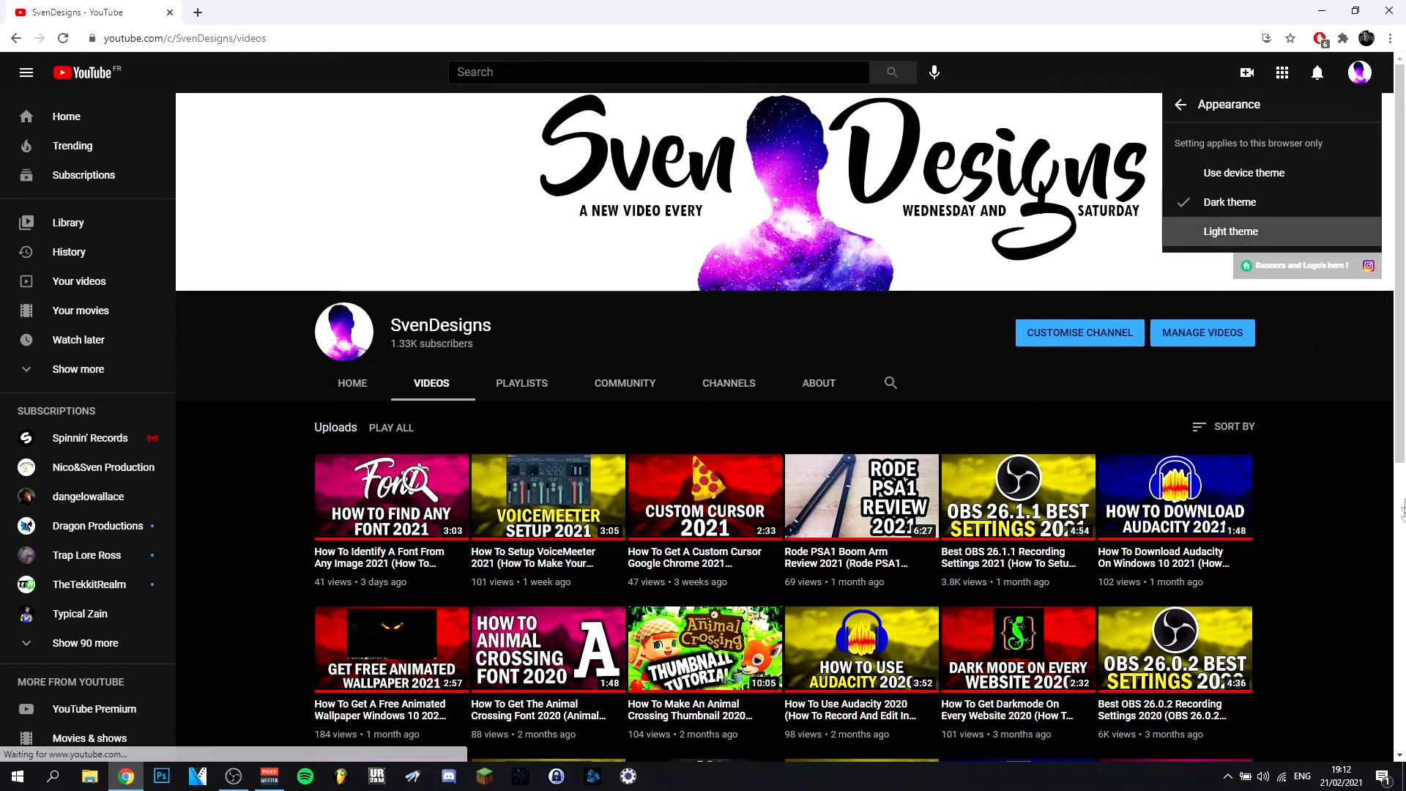
Choose Light theme and confirm the account menu's appearance entry reads Light
{"action": "left_click", "coordinate": [1230, 232]}
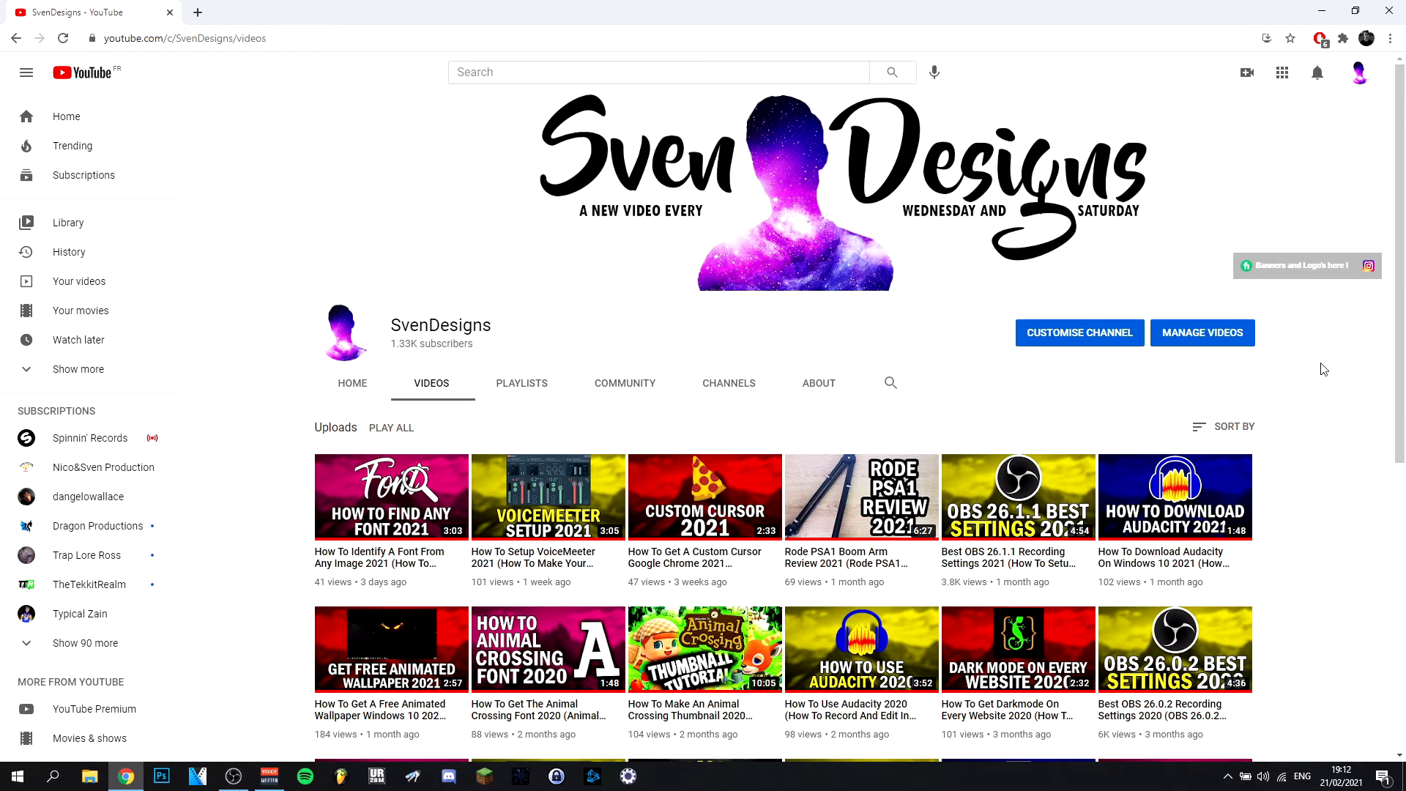
{"action": "left_click", "coordinate": [1359, 74]}
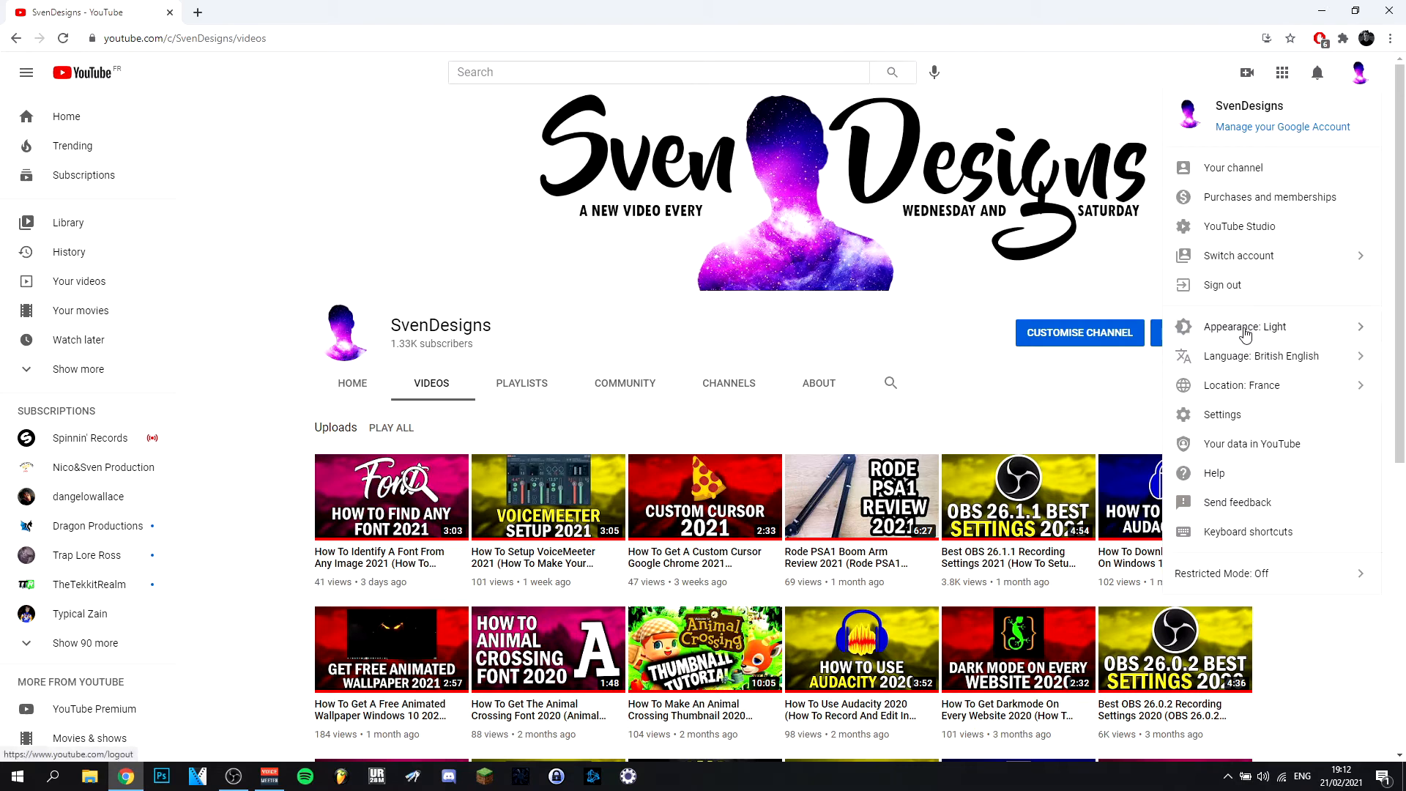
{"action": "left_click", "coordinate": [1247, 327]}
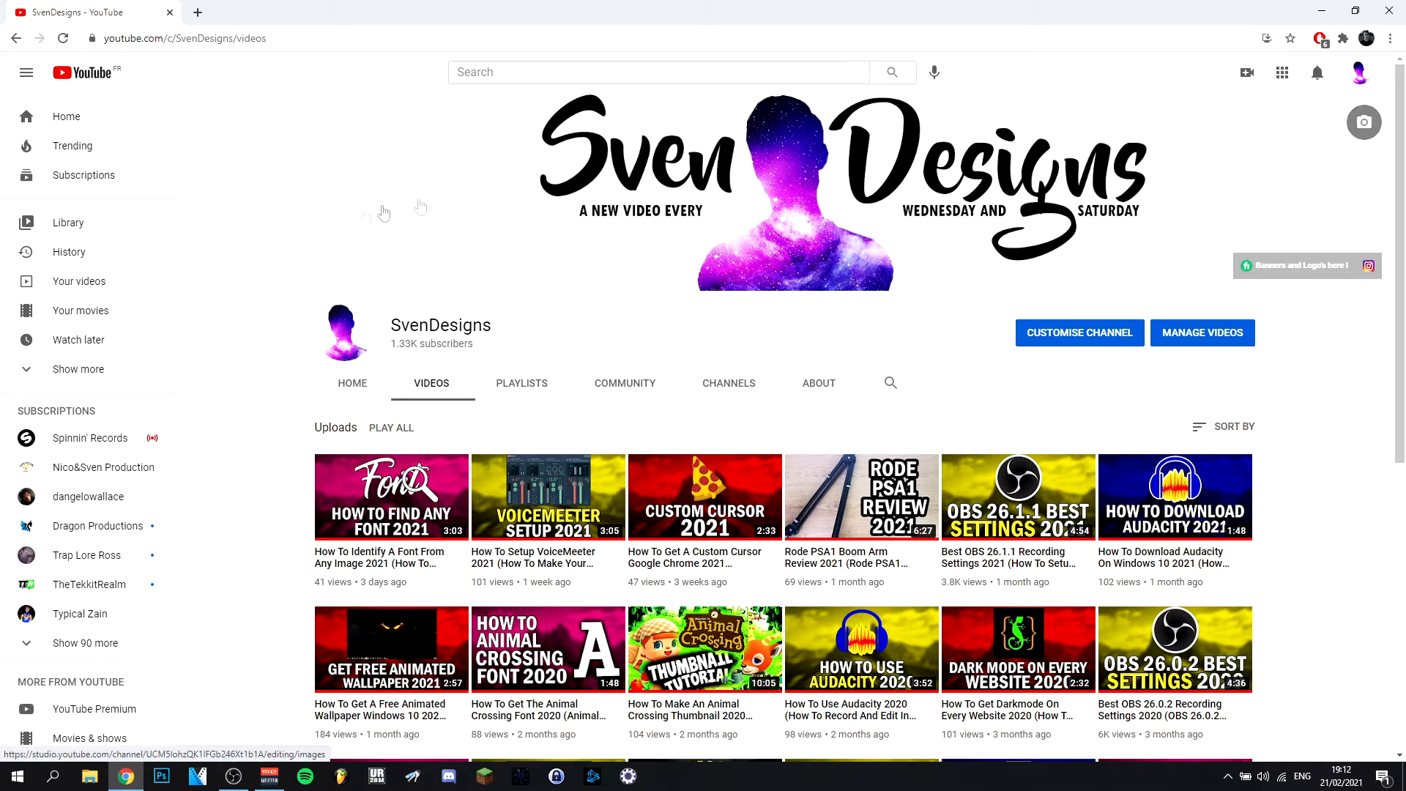
{"action": "mouse_move", "coordinate": [701, 191]}
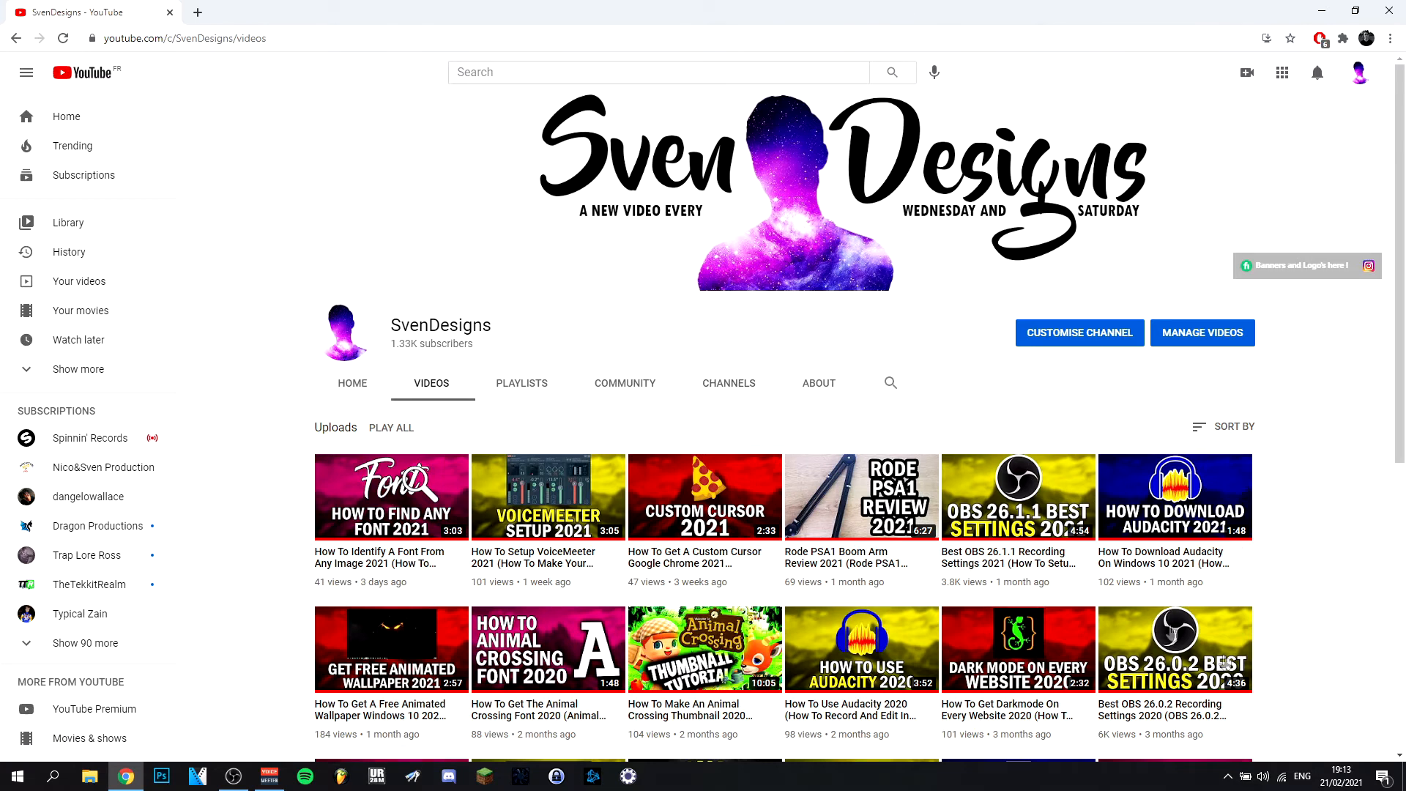
{"action": "mouse_move", "coordinate": [1346, 471]}
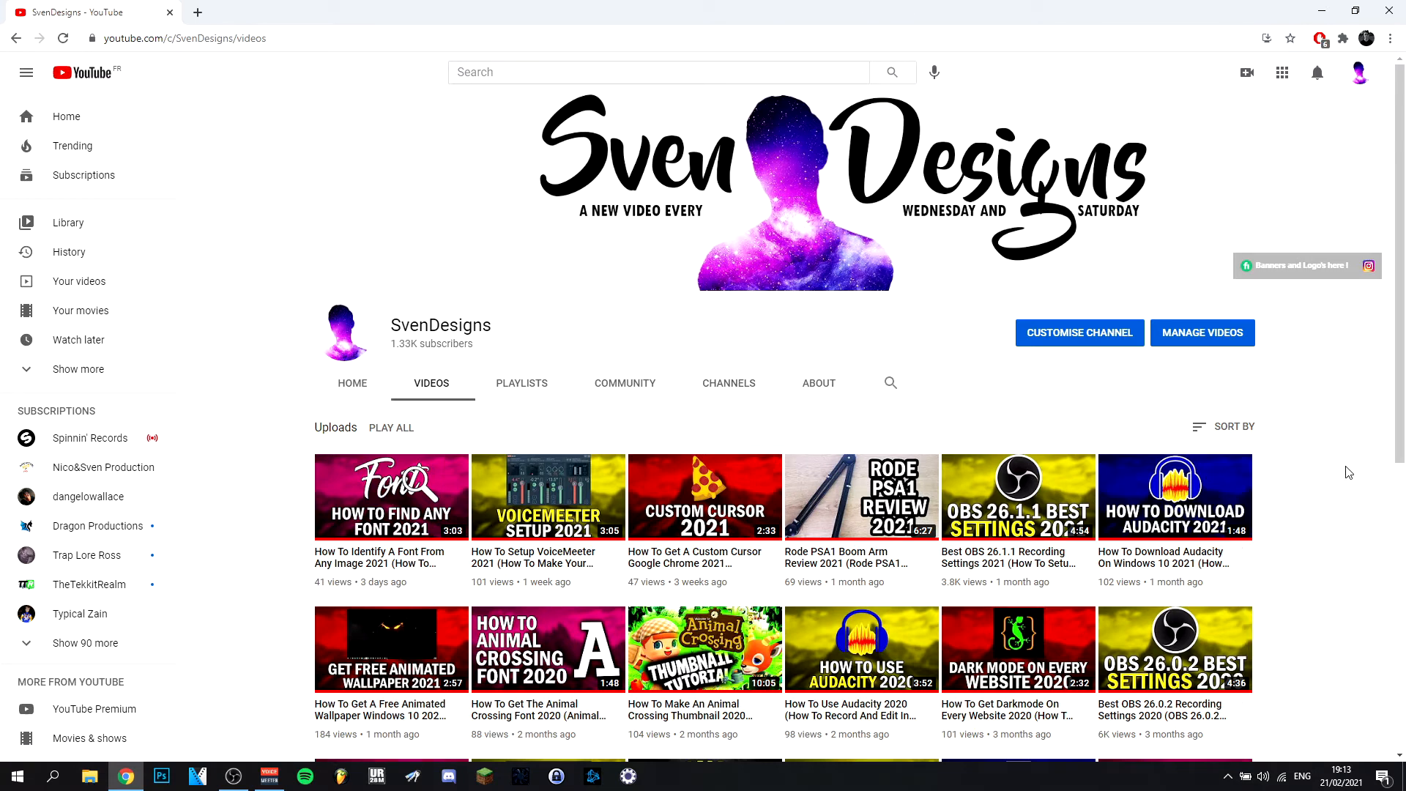
{"action": "mouse_move", "coordinate": [1341, 461]}
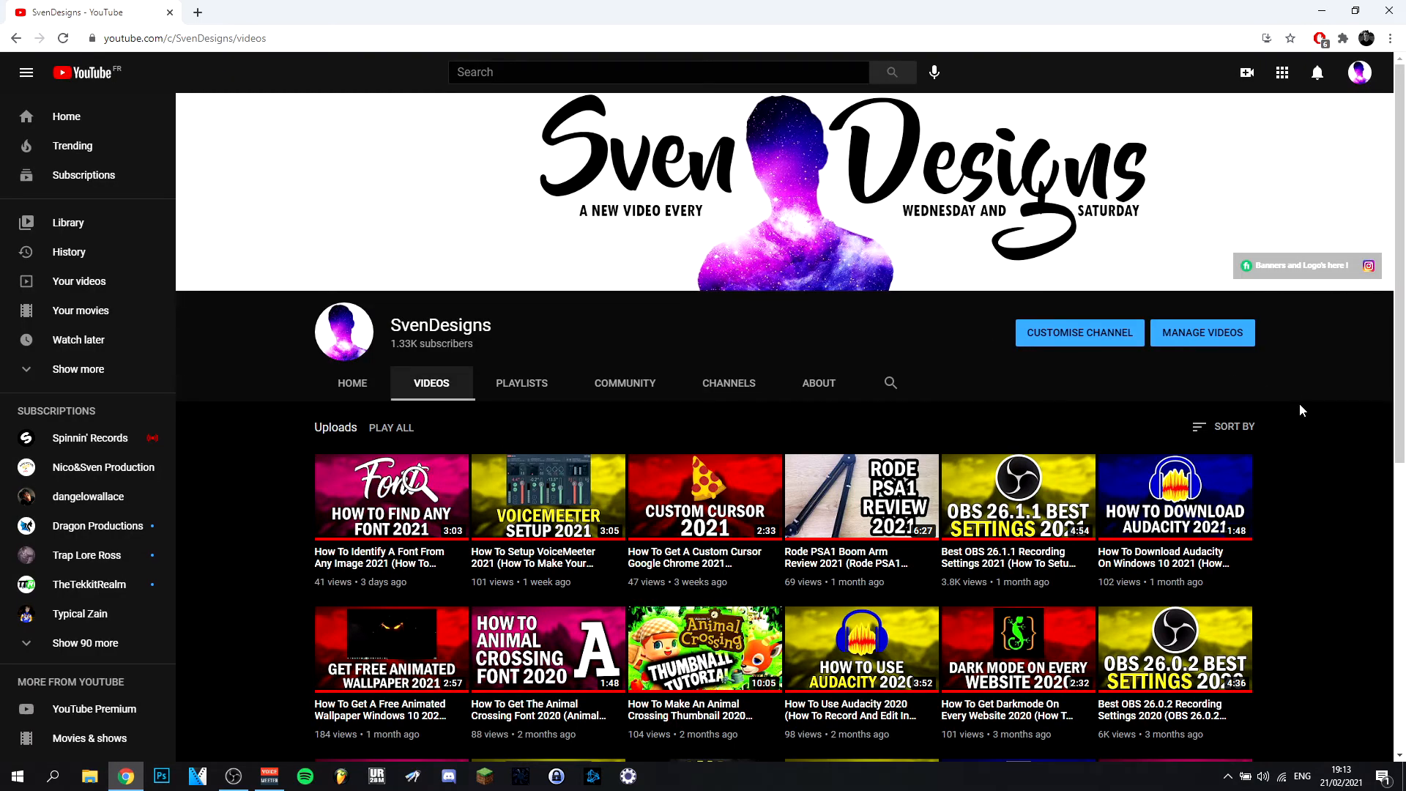
{"action": "mouse_move", "coordinate": [1333, 406]}
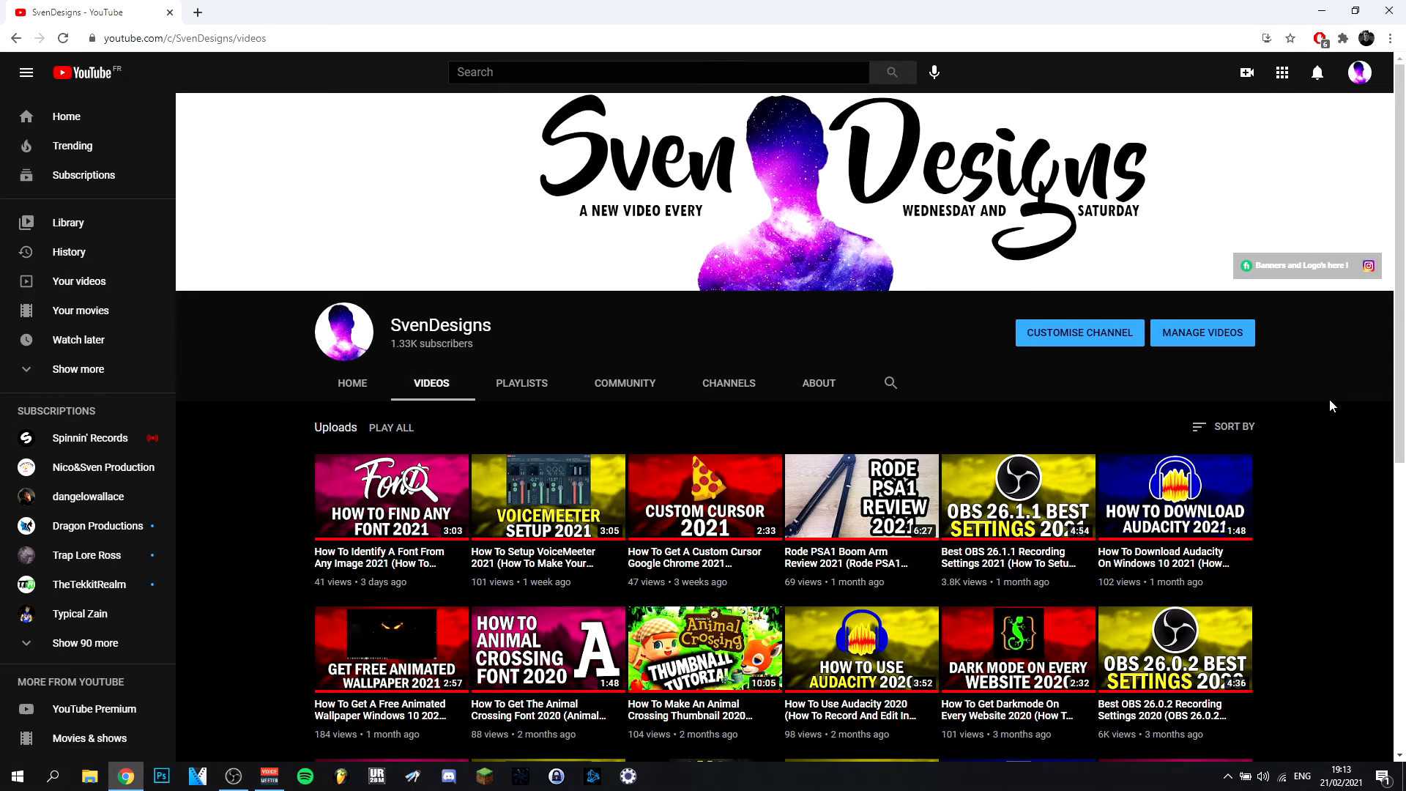